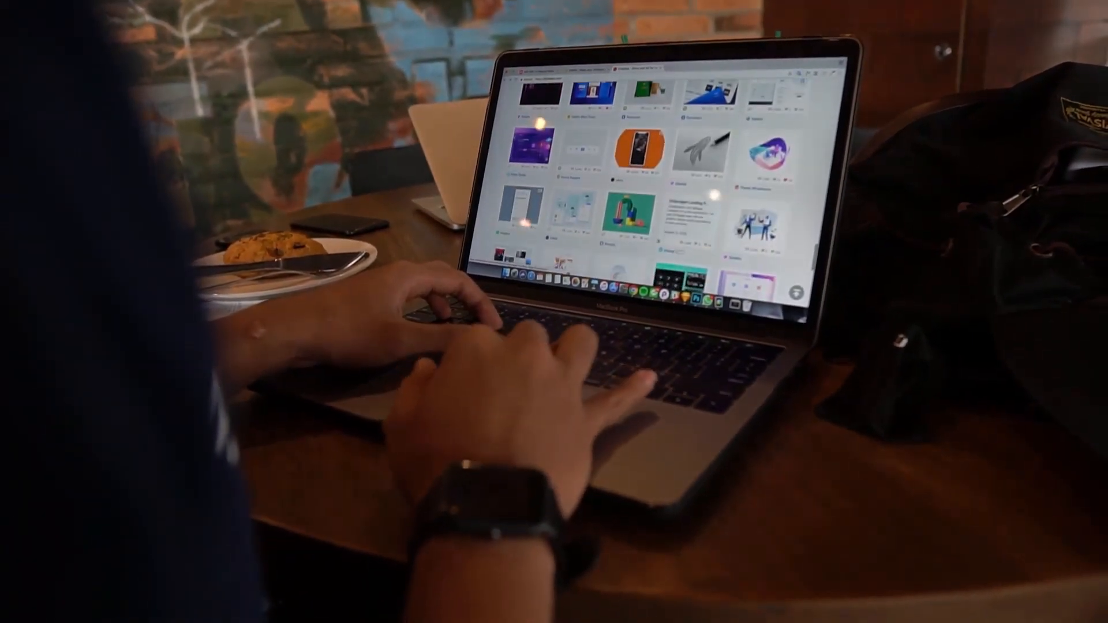
Open the properties of the PRDA Works (D:) drive to reach its Tools page.
right_click(470, 81)
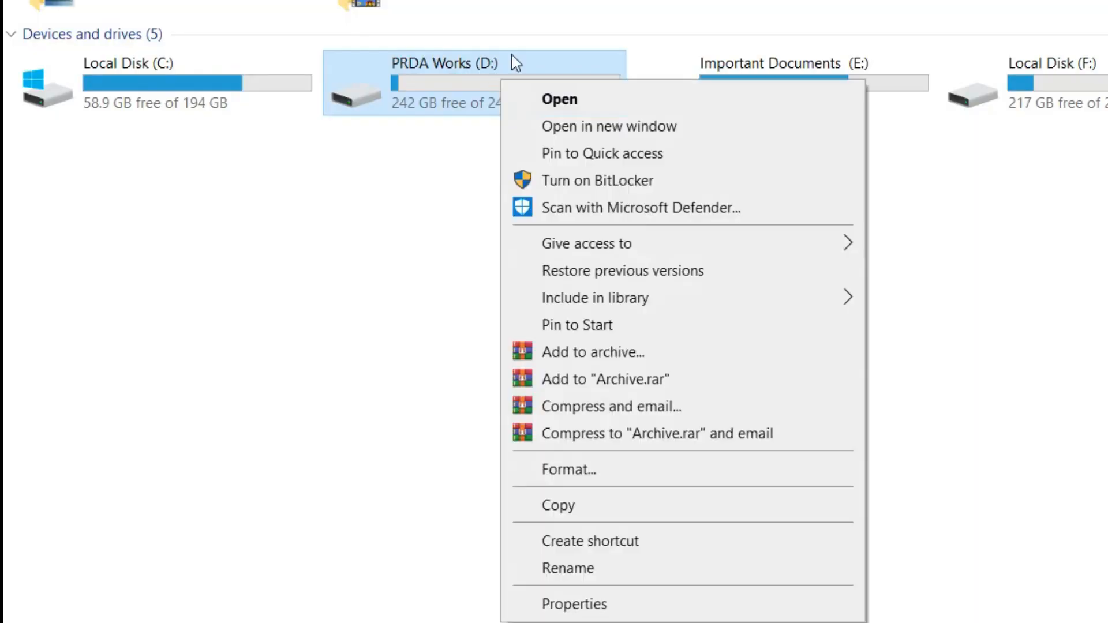
left_click(573, 604)
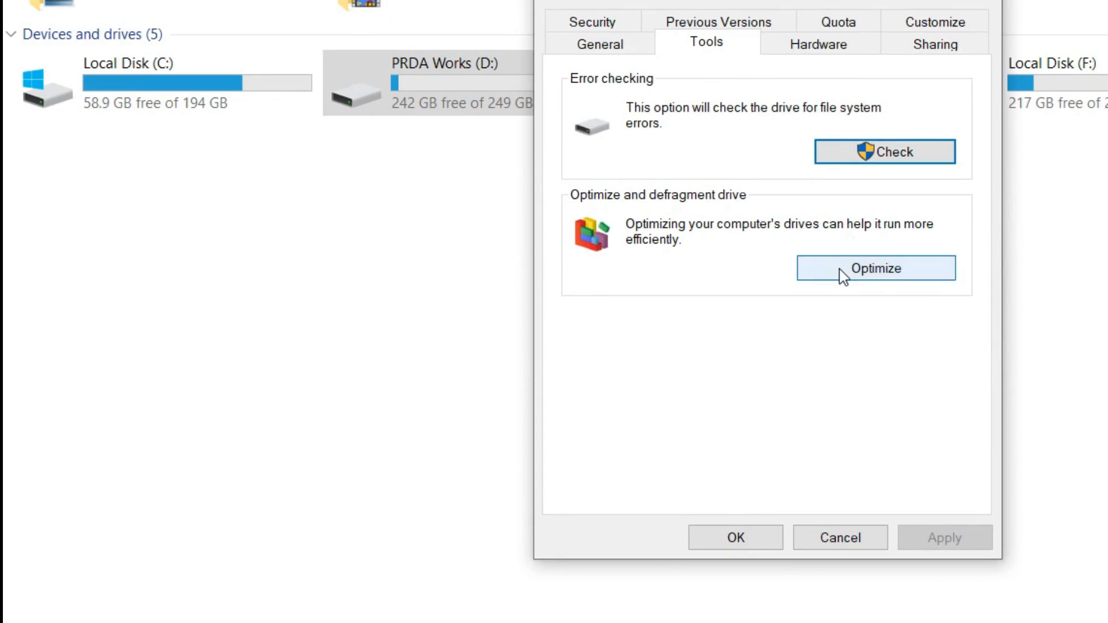
Launch Optimize Drives, select PRDA Works (D:), and start optimizing it.
left_click(875, 268)
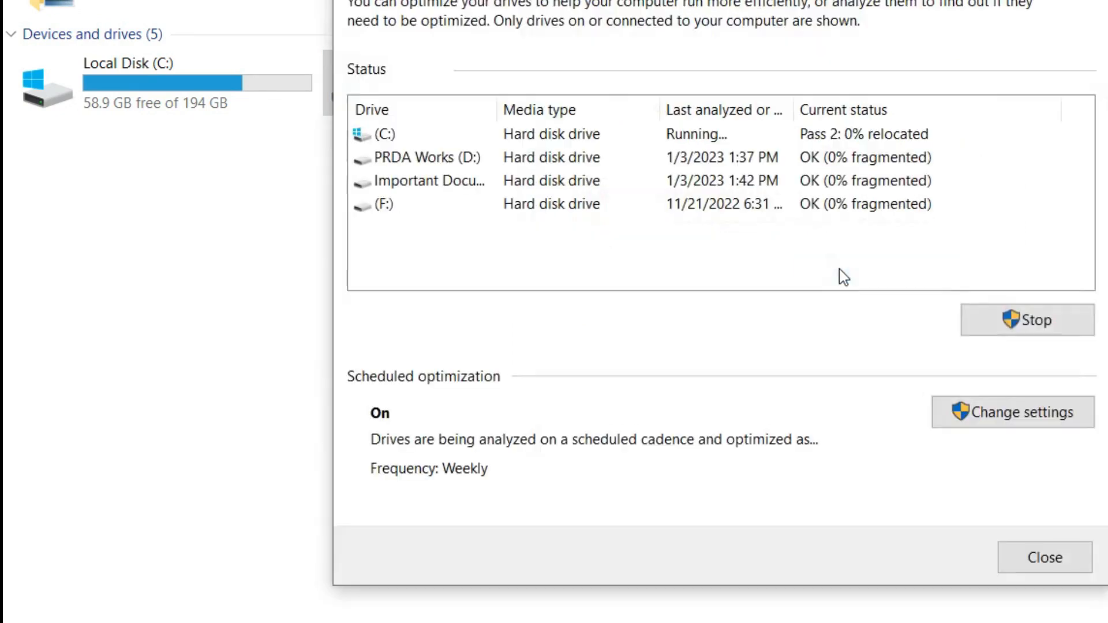
left_click(424, 157)
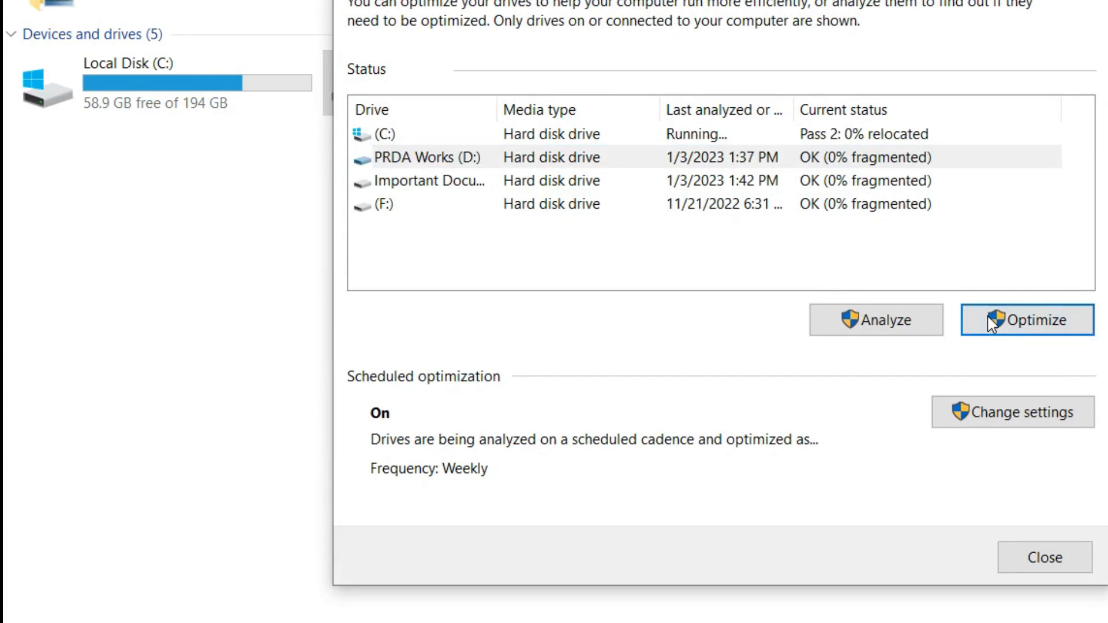
left_click(1026, 320)
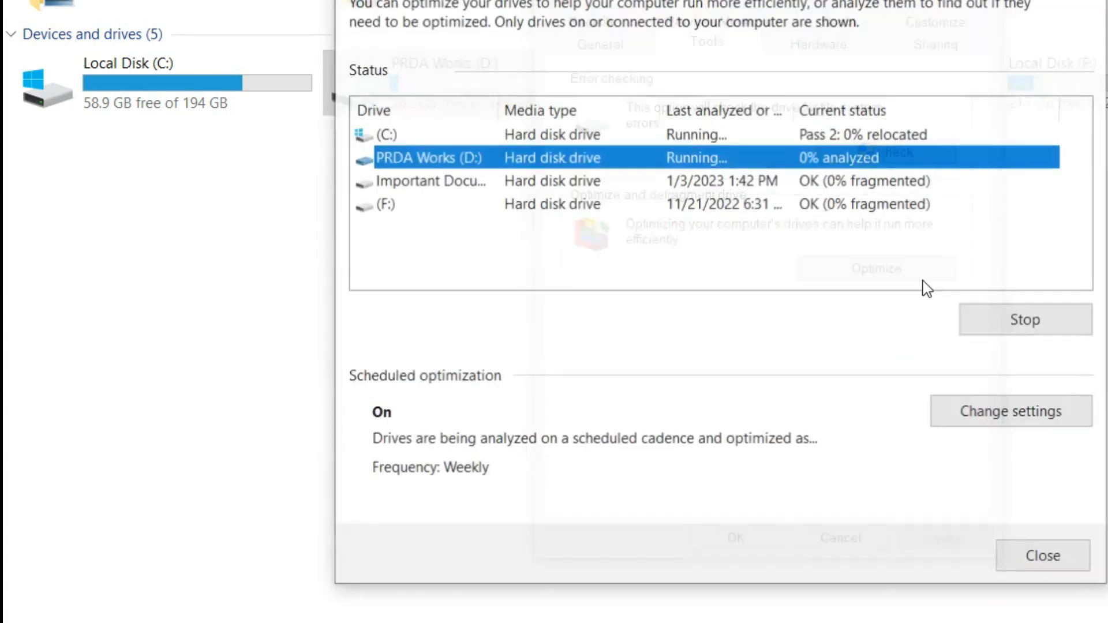